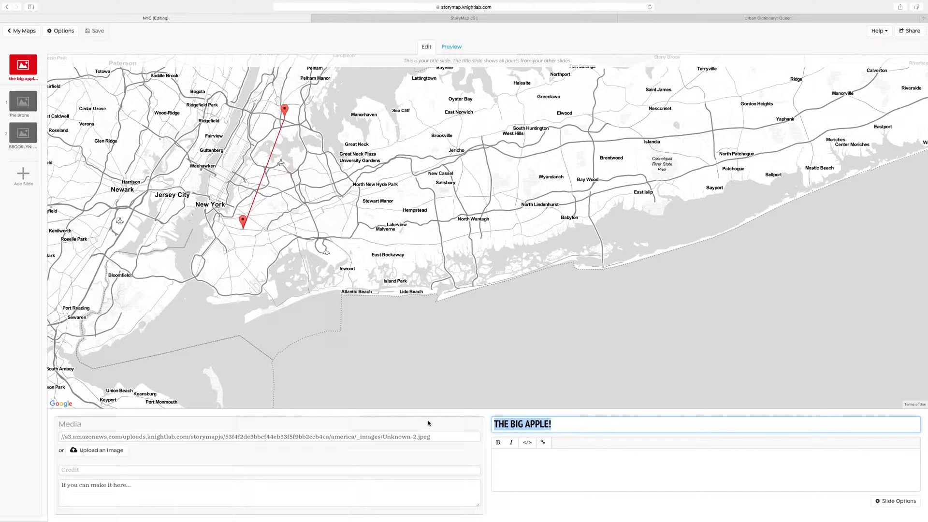
Step: Review the 'The Big Apple!' title slide and the Bronx and Brooklyn slides, landing on Brooklyn
left_click(527, 424)
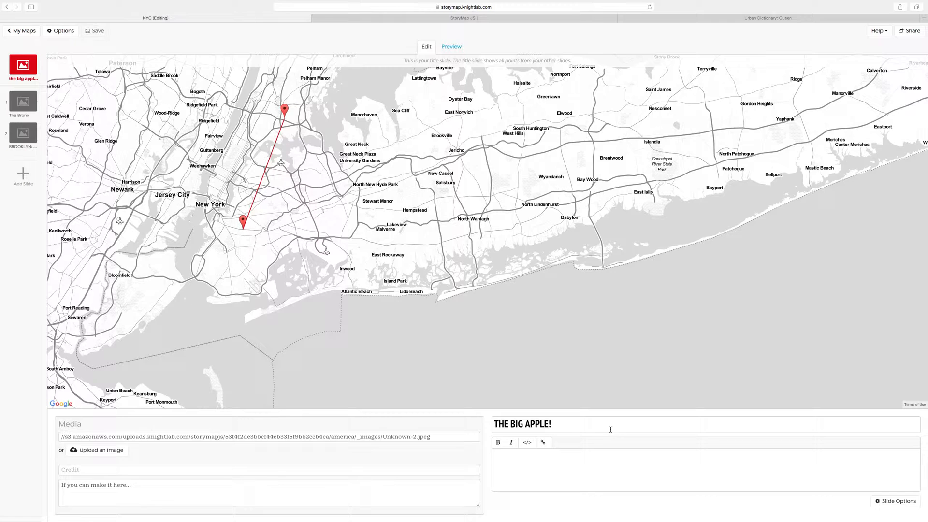
mouse_move(481, 329)
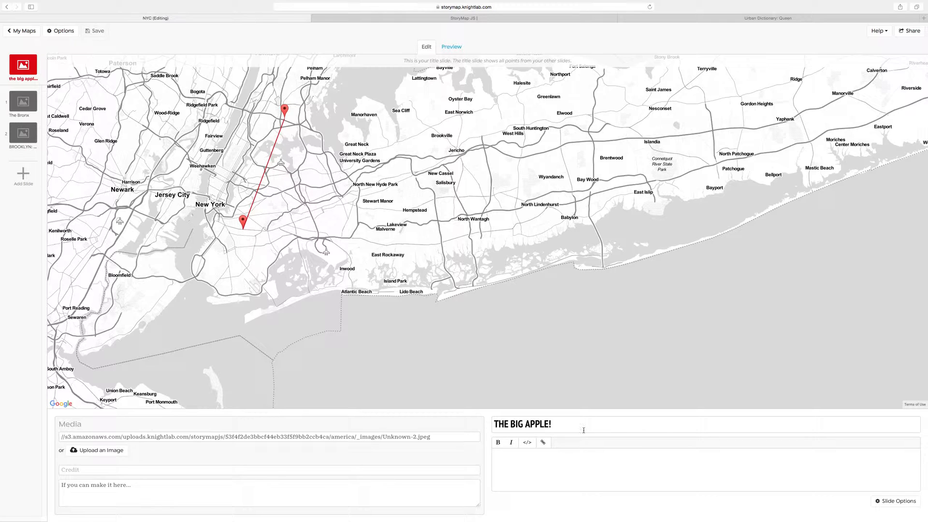
mouse_move(97, 449)
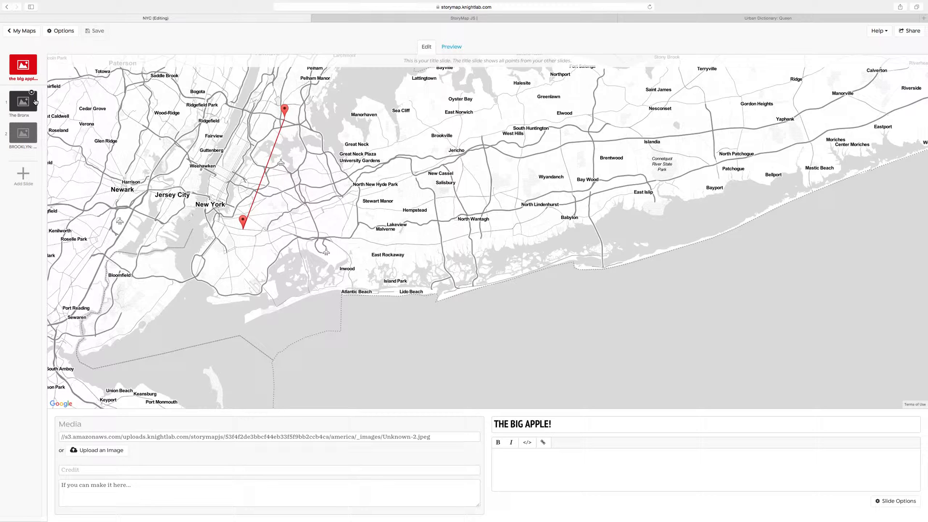
left_click(22, 106)
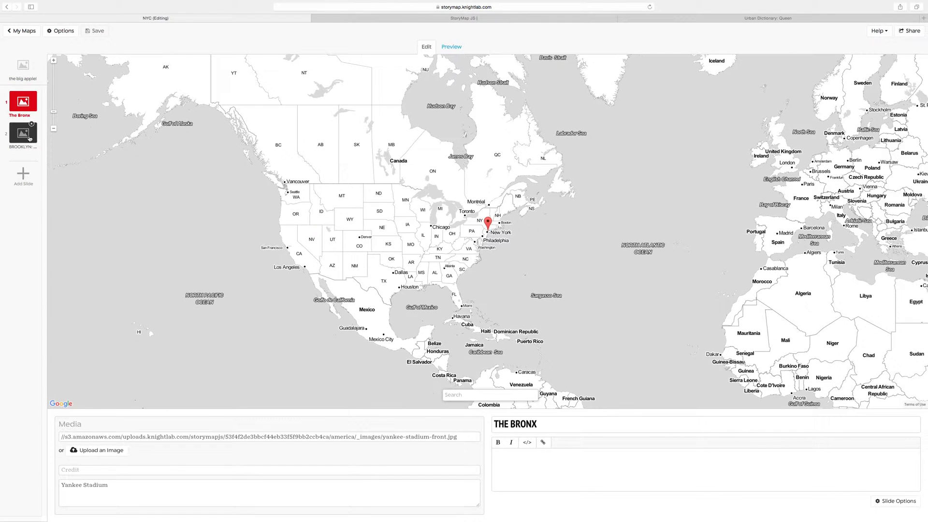
left_click(22, 127)
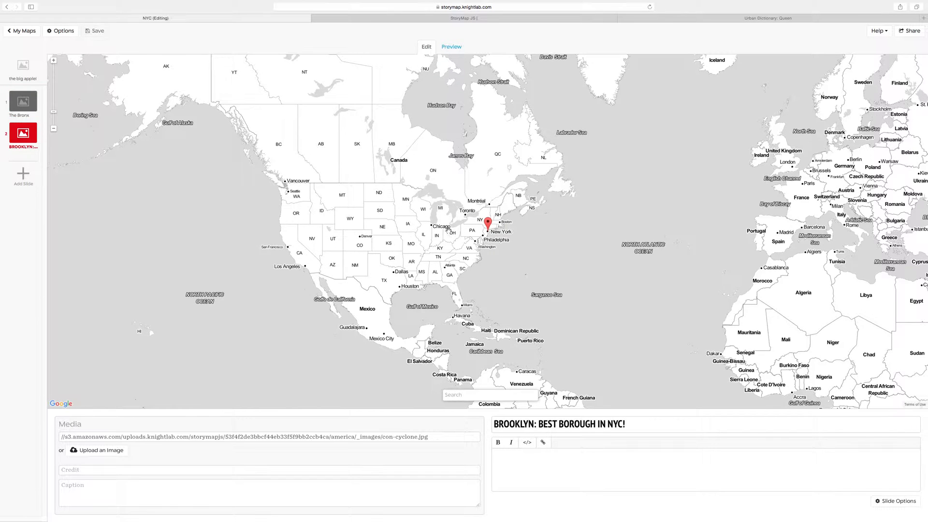
left_click(22, 67)
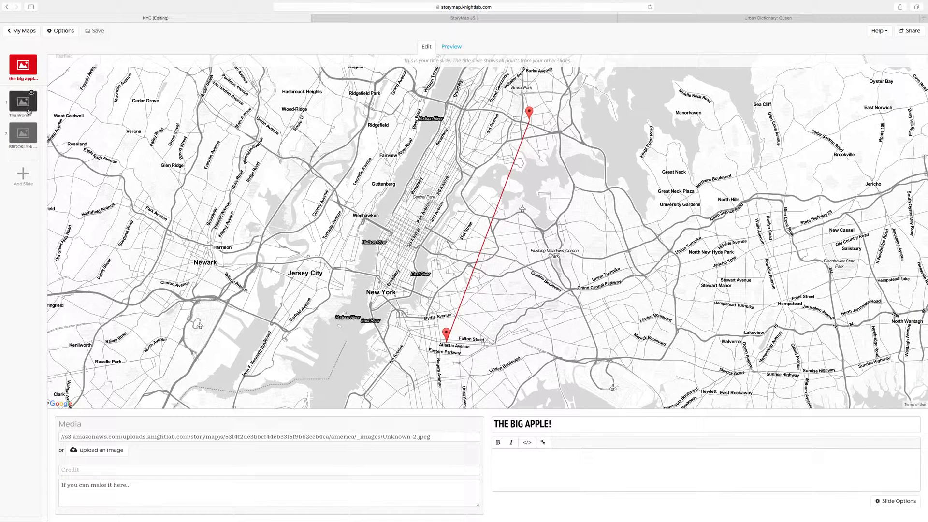
left_click(22, 103)
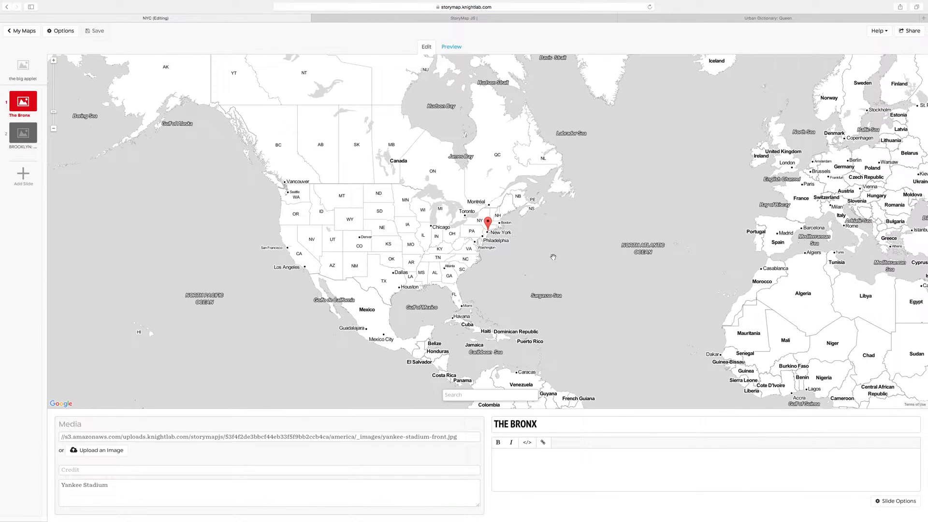
mouse_move(493, 233)
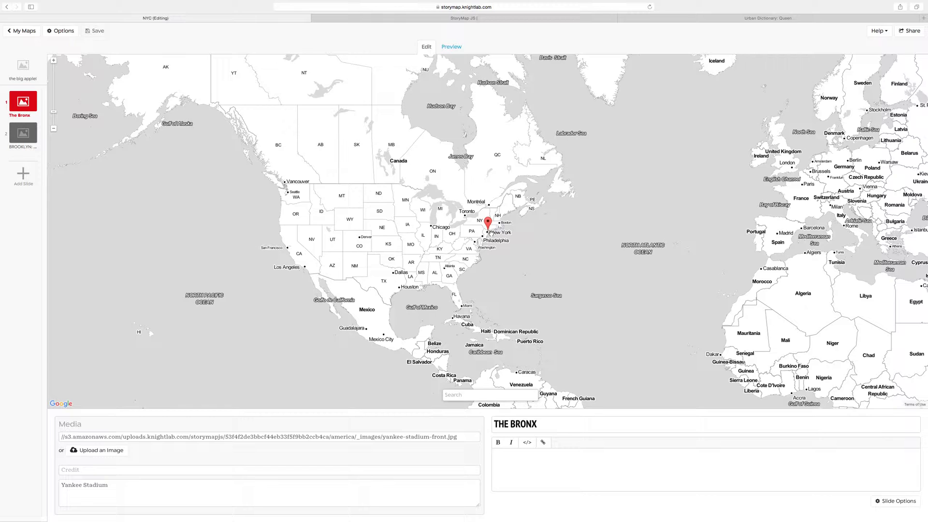
left_click(22, 132)
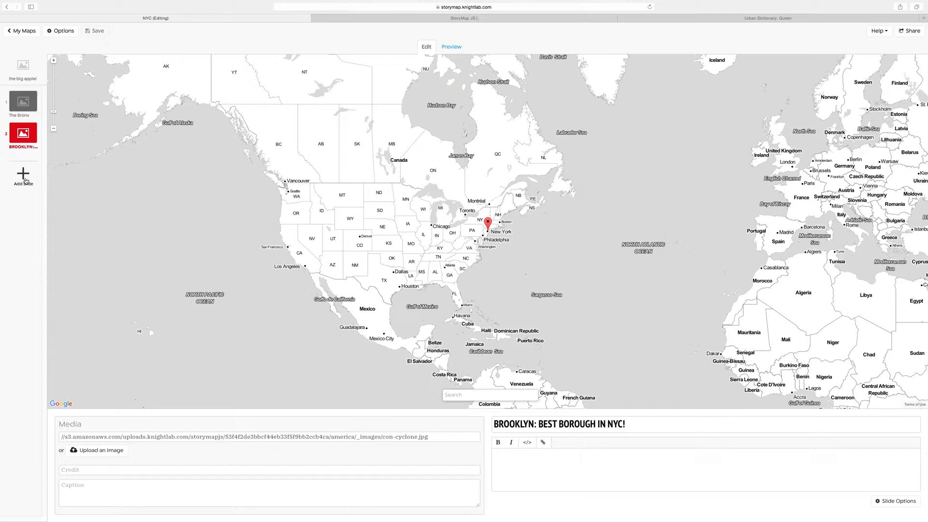
Step: Add a new slide and give it the headline 'QUEENS!'
left_click(22, 178)
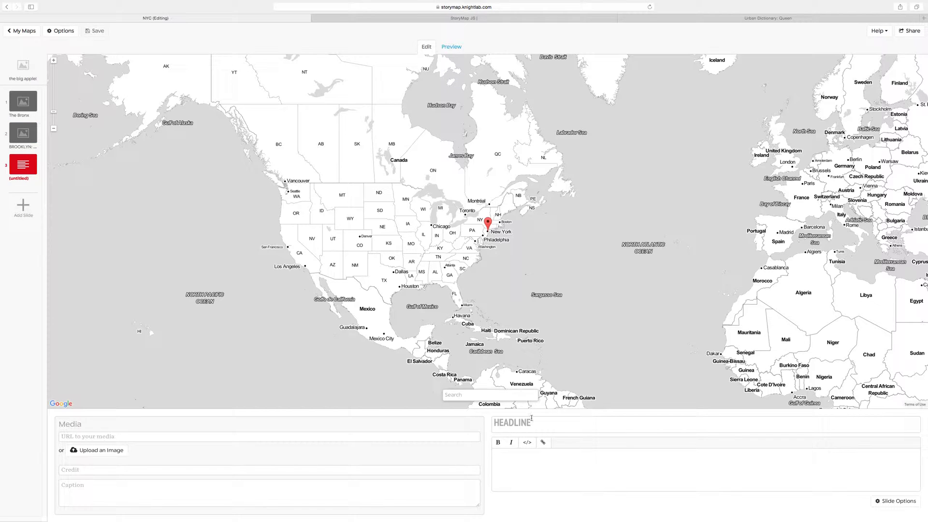
left_click(650, 422)
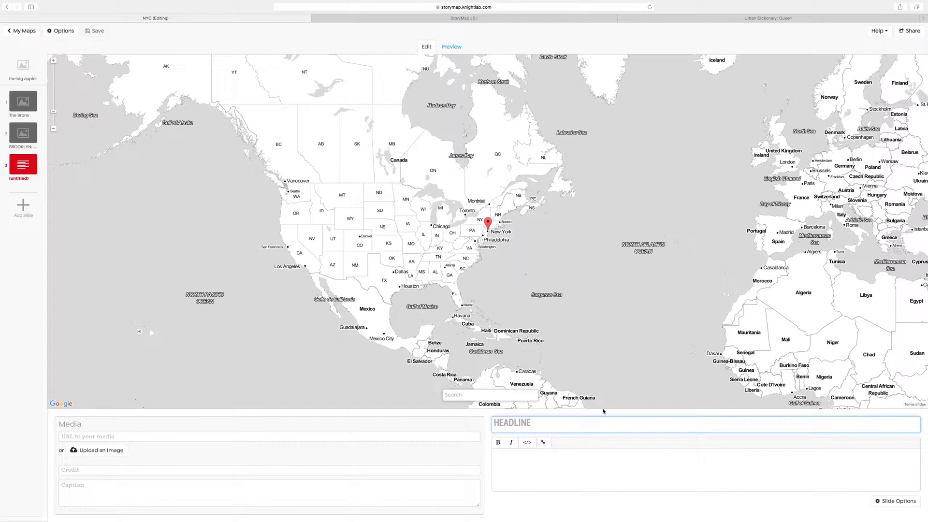
type("QUEENS")
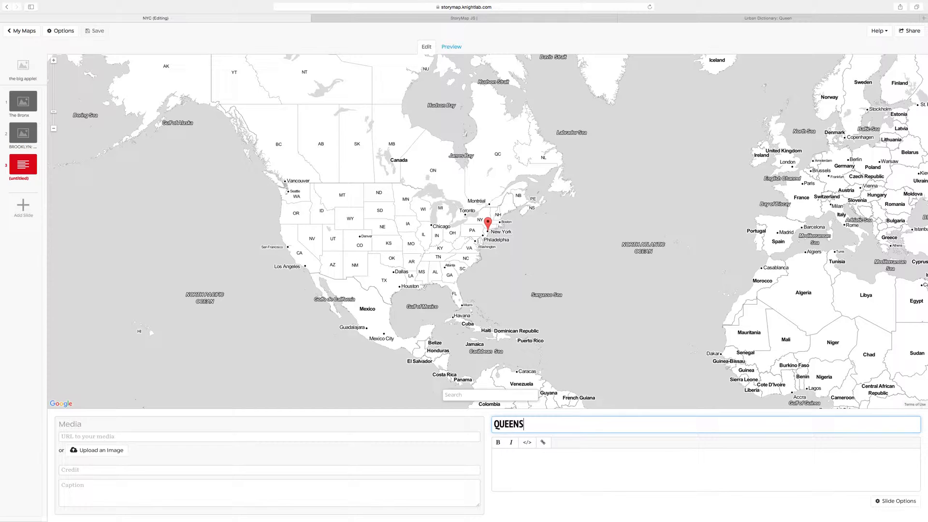
type("!")
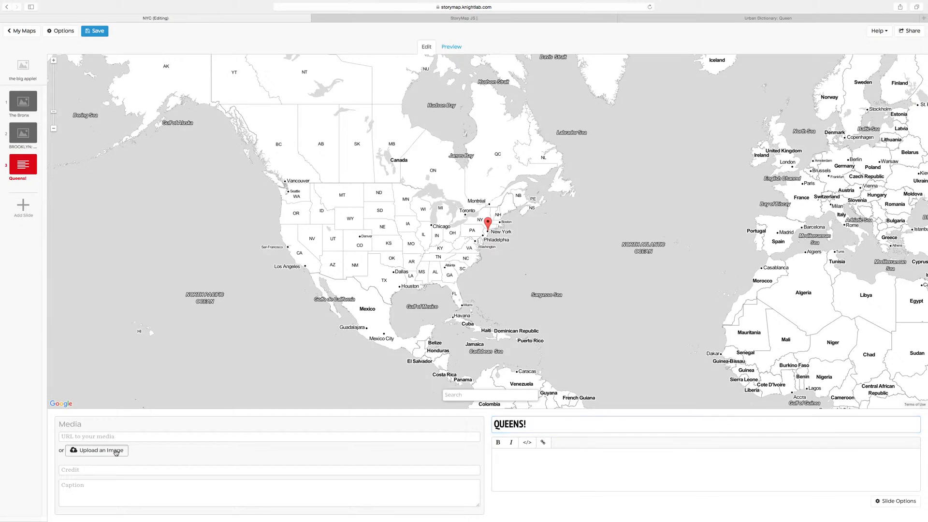
Step: Upload queens-zoo-1.jpg from the Desktop as the Queens slide's media image
left_click(97, 450)
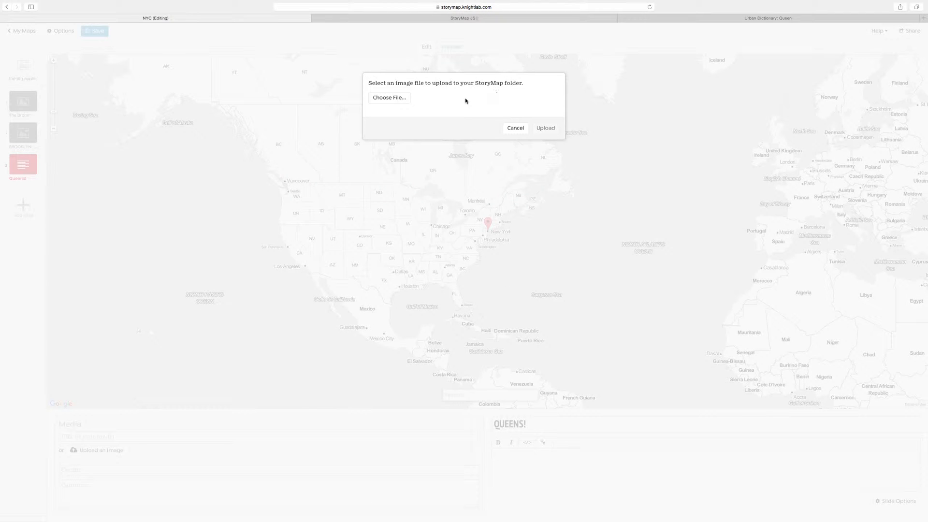
left_click(389, 98)
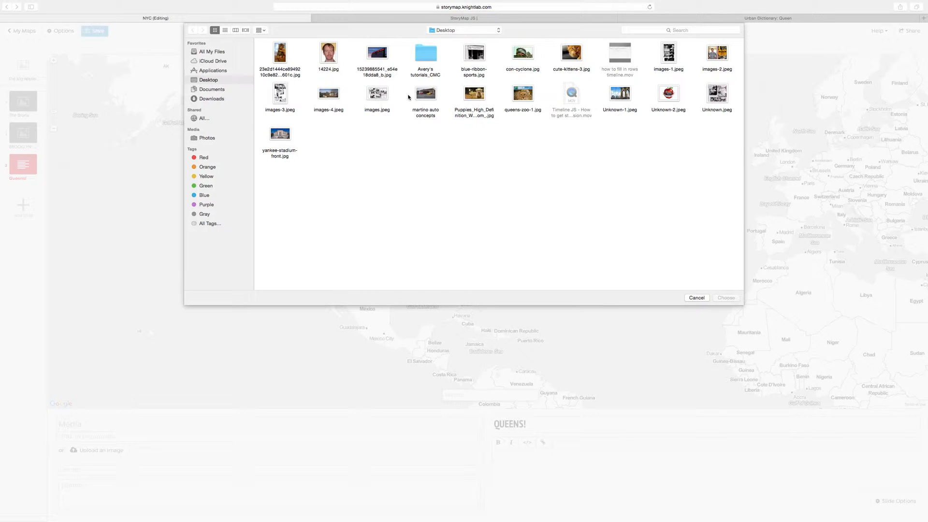
left_click(726, 297)
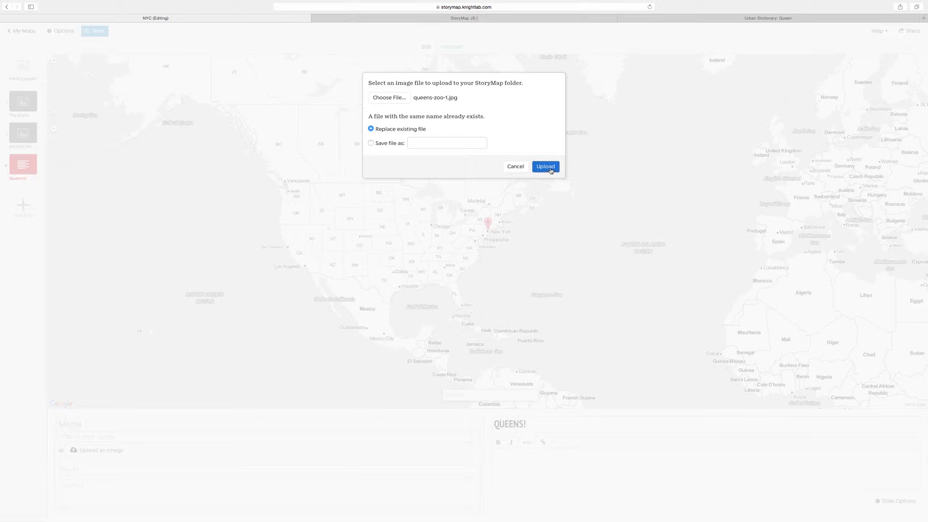
left_click(545, 166)
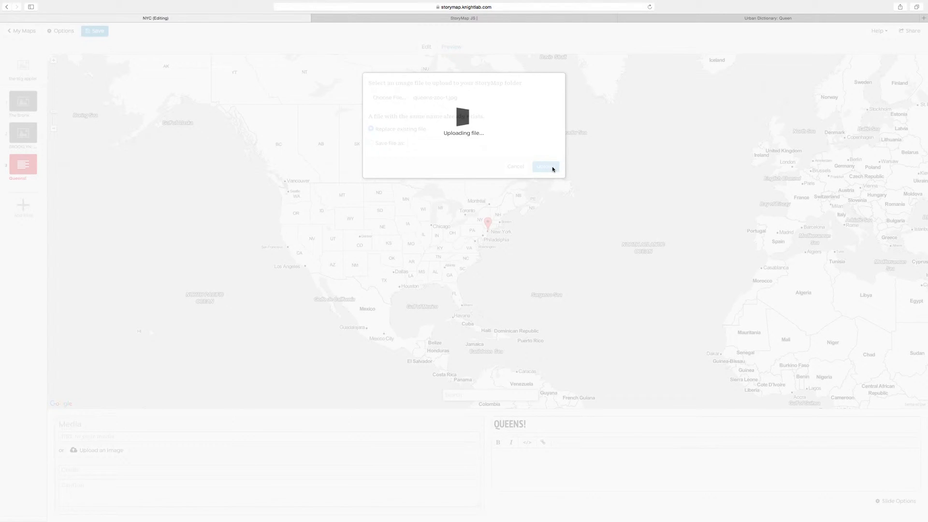
left_click(544, 166)
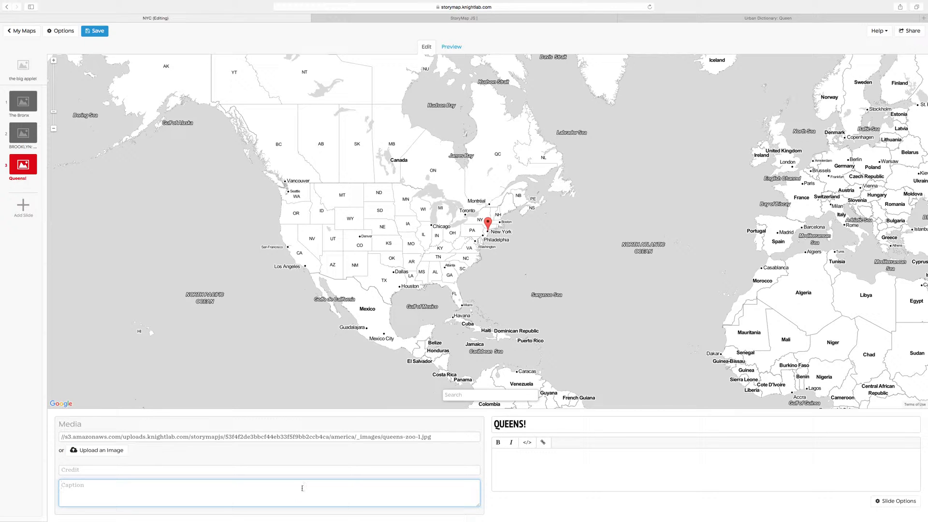
Step: Write the image caption 'The Queens Zoo is one of my favorite NYC attractions.'
type("Q")
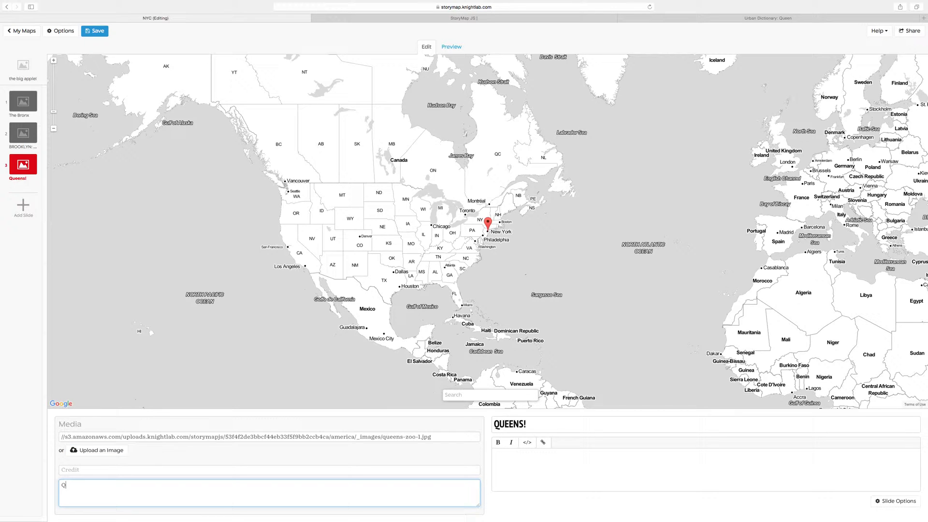
type("The Q")
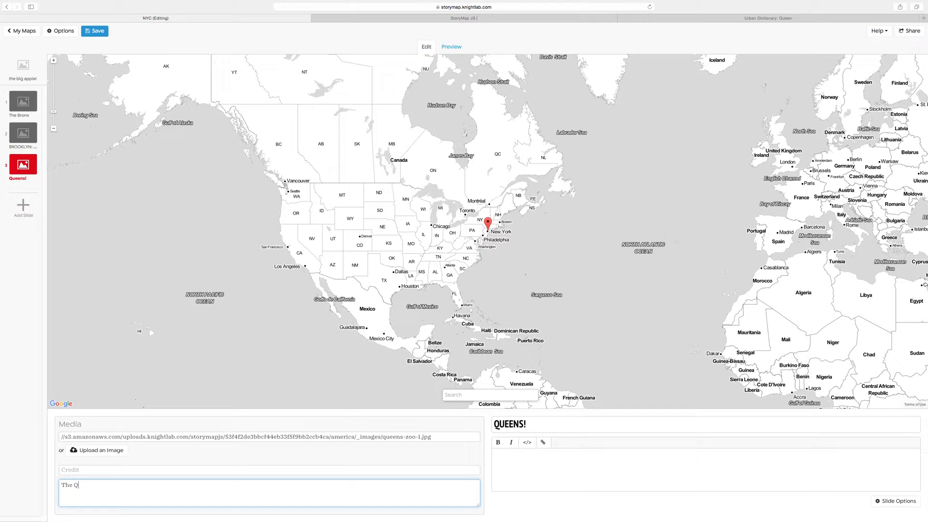
type("ueens")
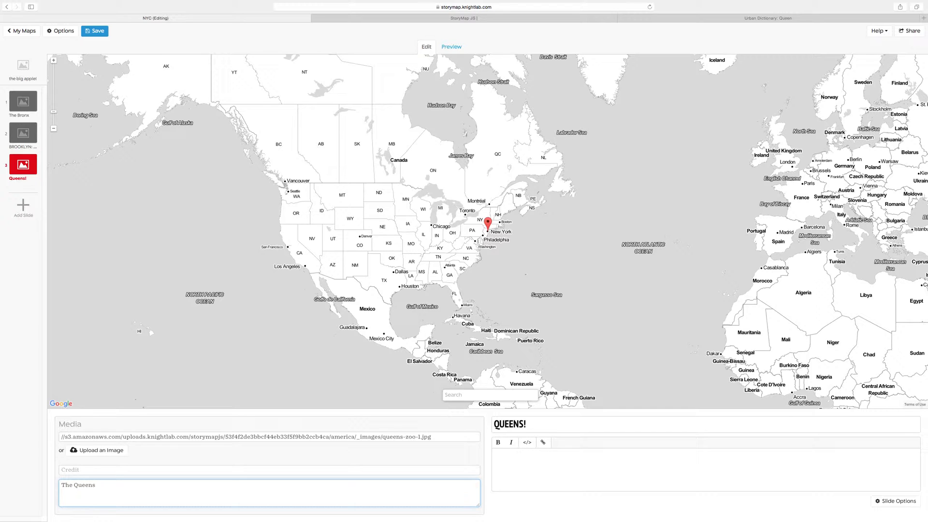
type("Zoo is one")
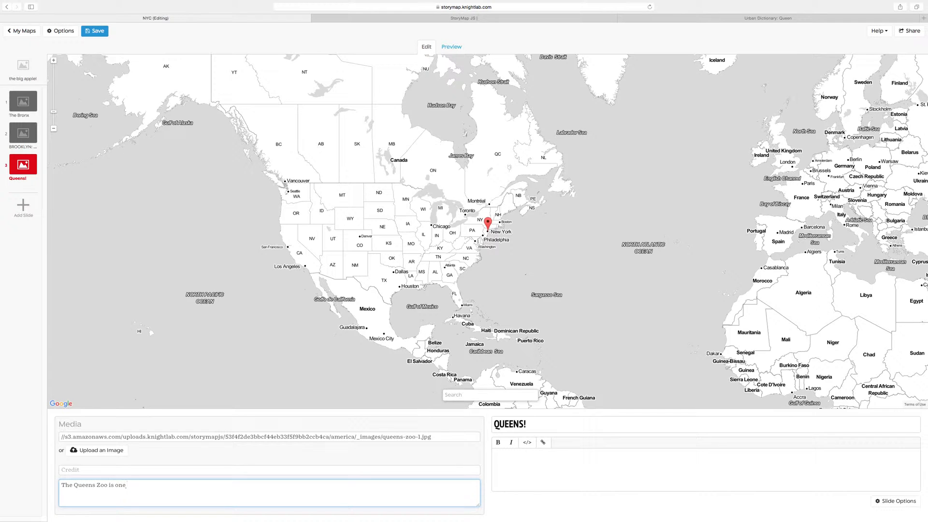
type("of")
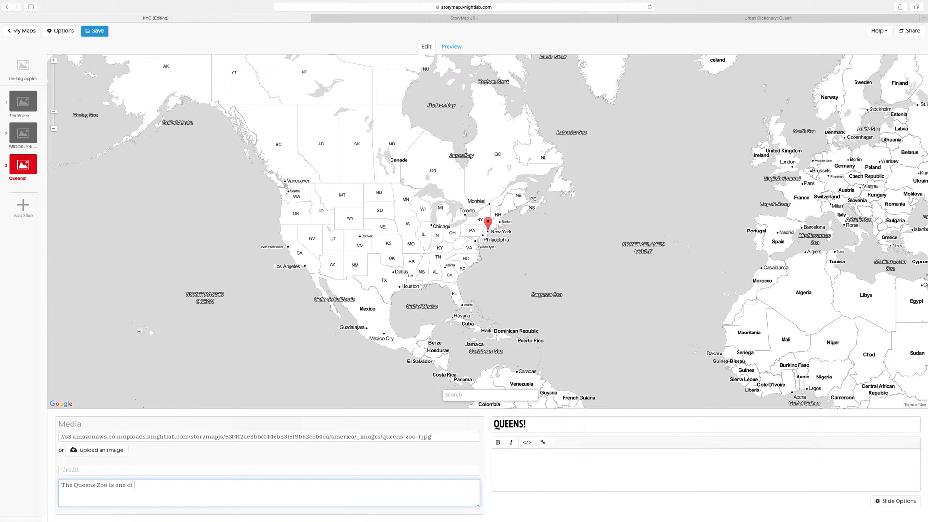
type("my favorite")
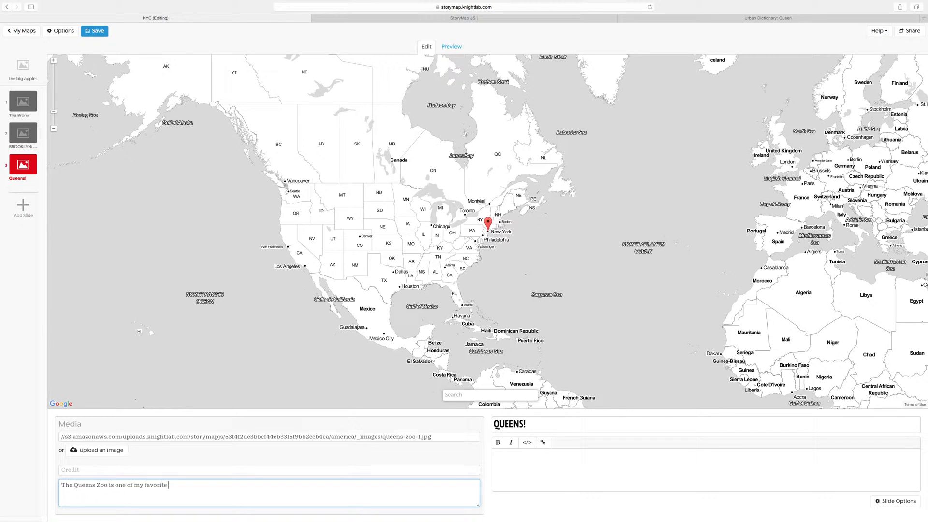
type("at")
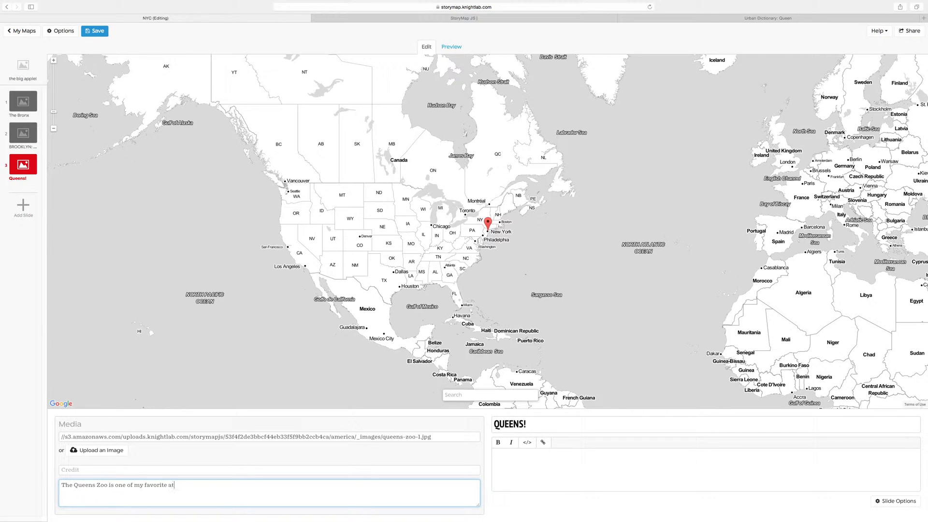
type("NYC a")
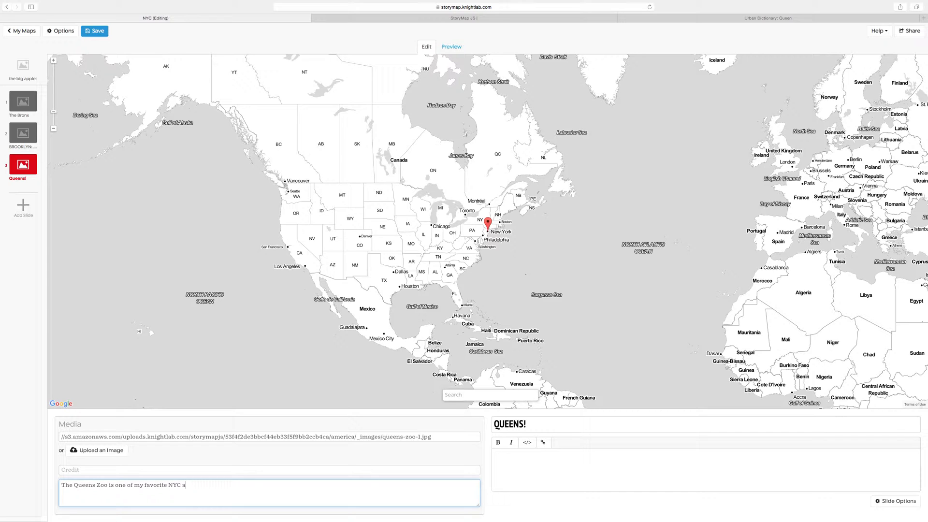
type("ttractions")
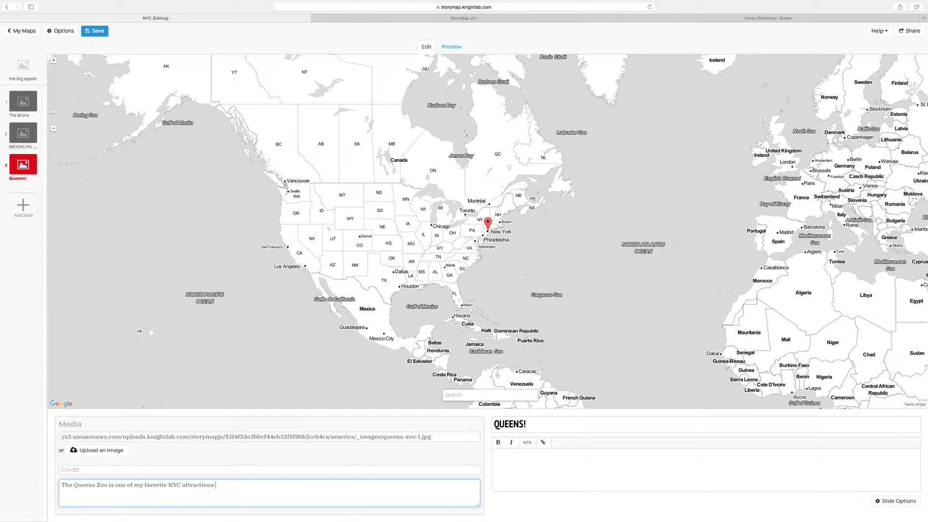
type(".")
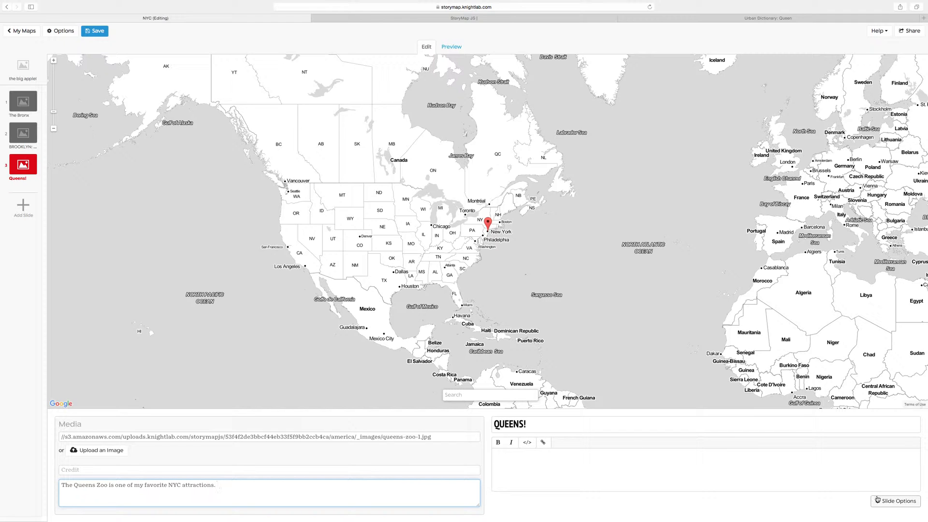
Step: In Slide Options, browse the folder images and pick images-4.jpeg from the computer as the background
left_click(895, 501)
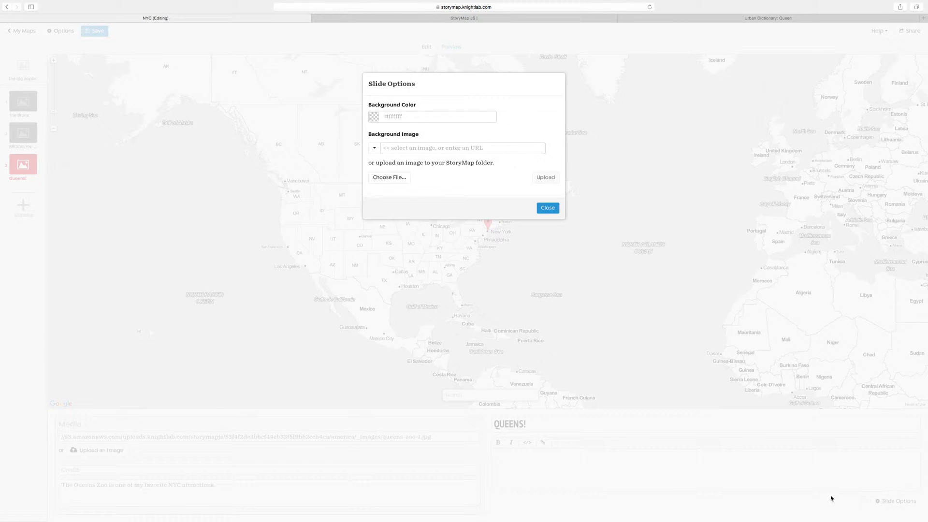
mouse_move(421, 160)
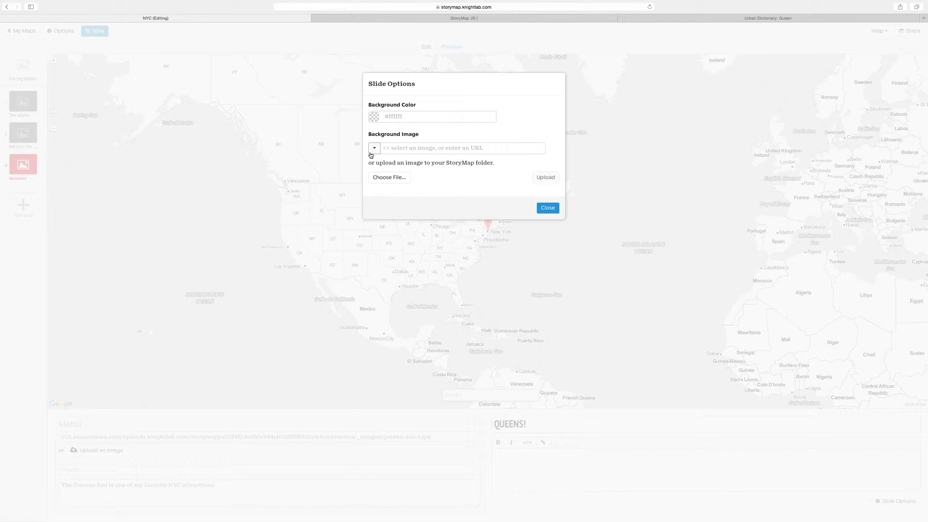
left_click(374, 148)
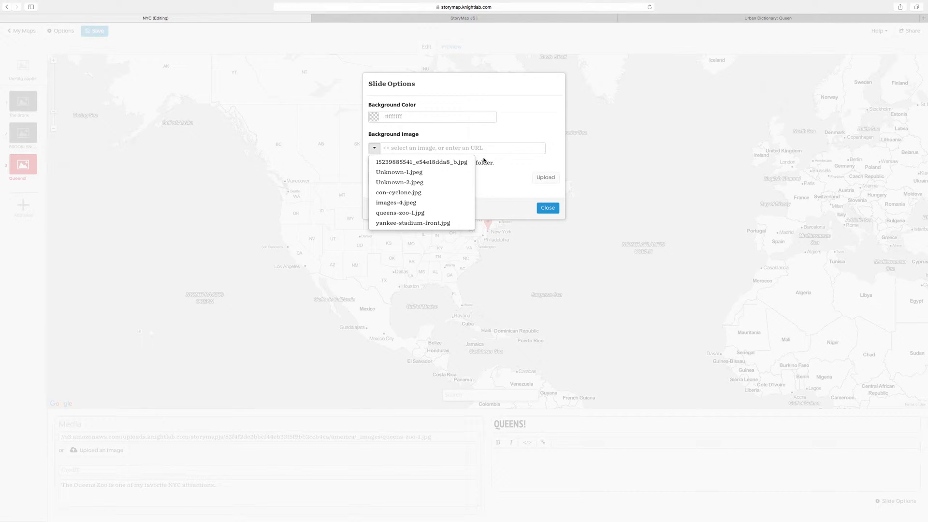
left_click(570, 182)
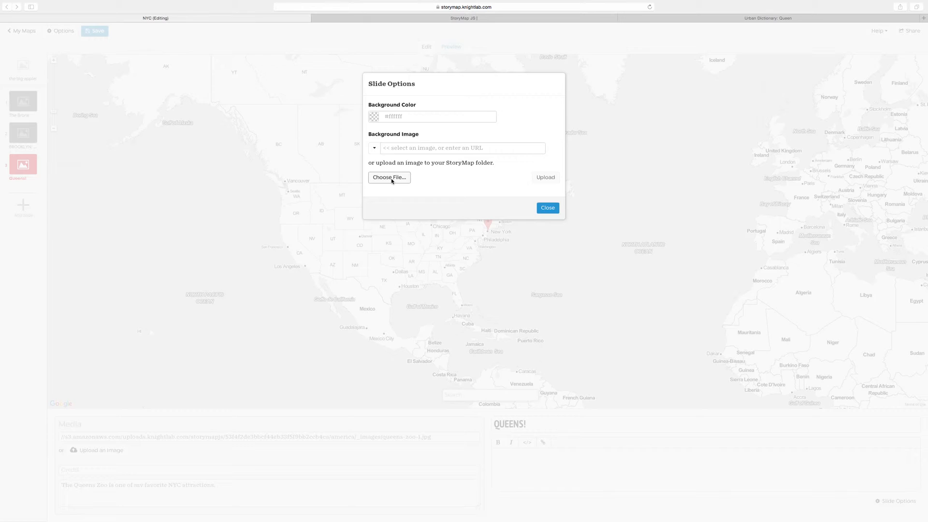
left_click(388, 178)
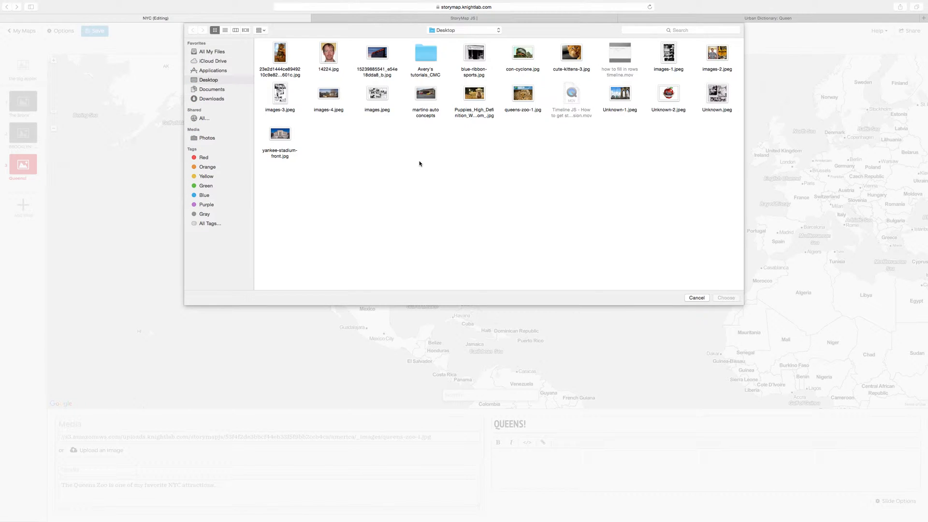
left_click(696, 297)
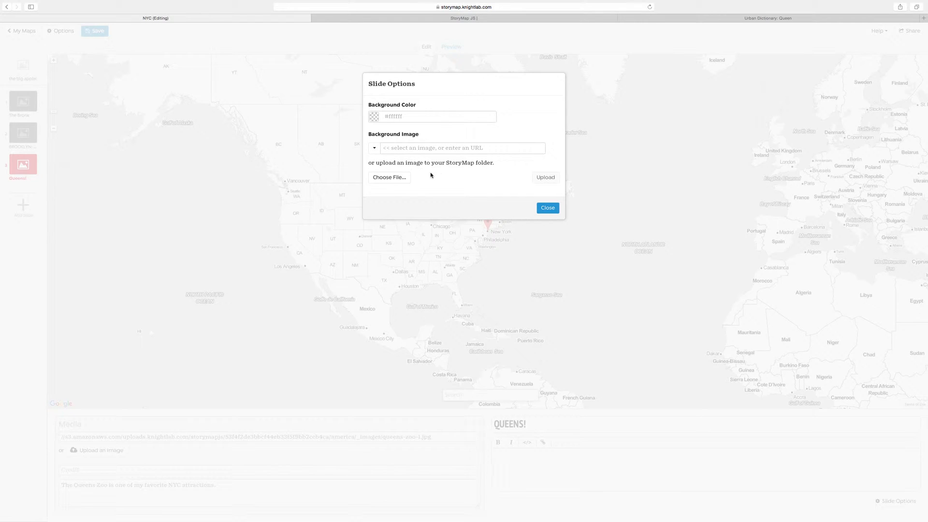
left_click(388, 178)
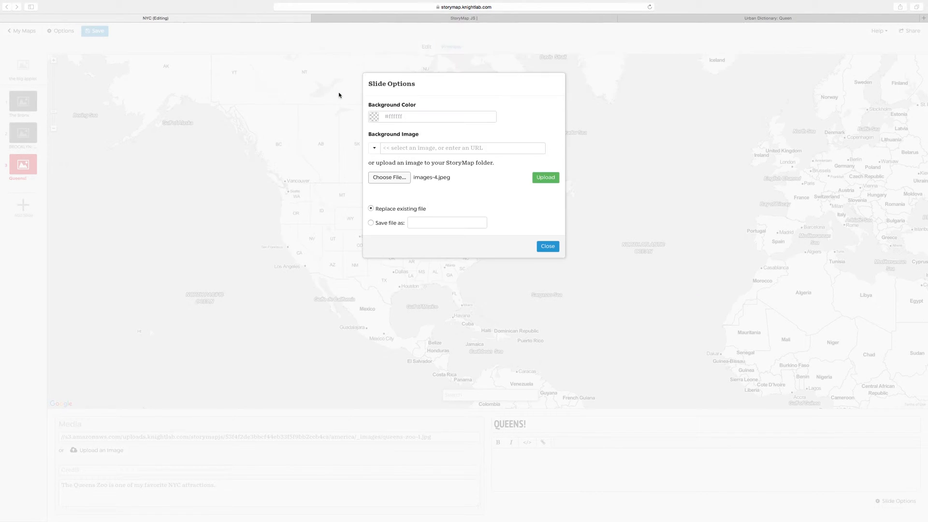
Step: Upload images-4.jpeg as the slide background, replacing the existing file, and close the options
left_click(544, 178)
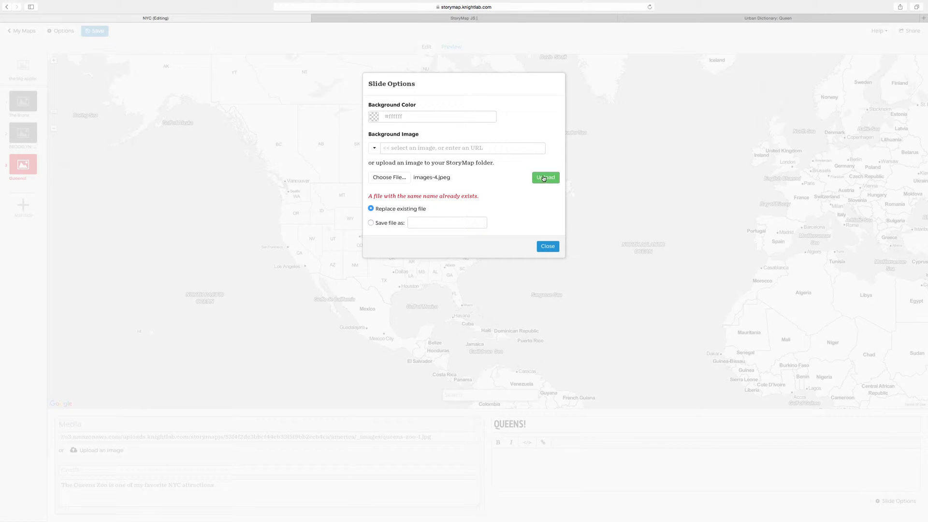
left_click(375, 148)
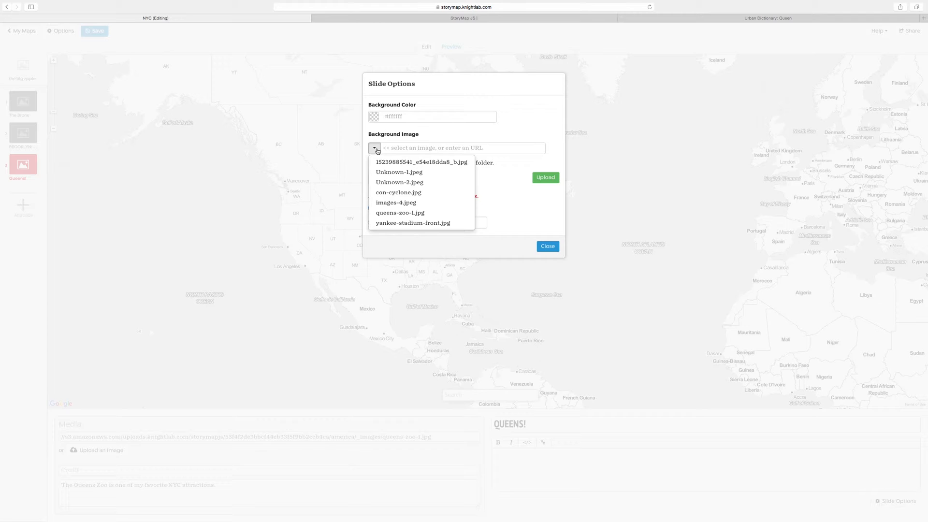
mouse_move(516, 130)
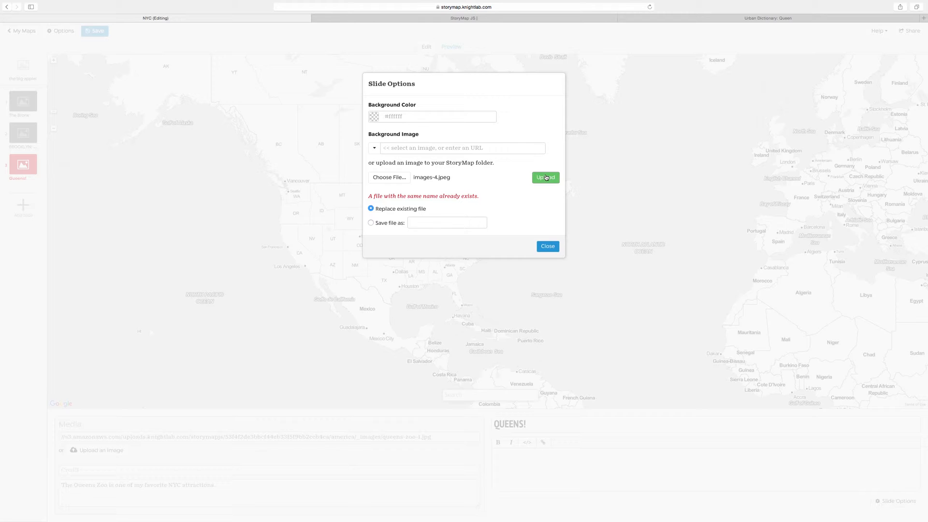
left_click(544, 178)
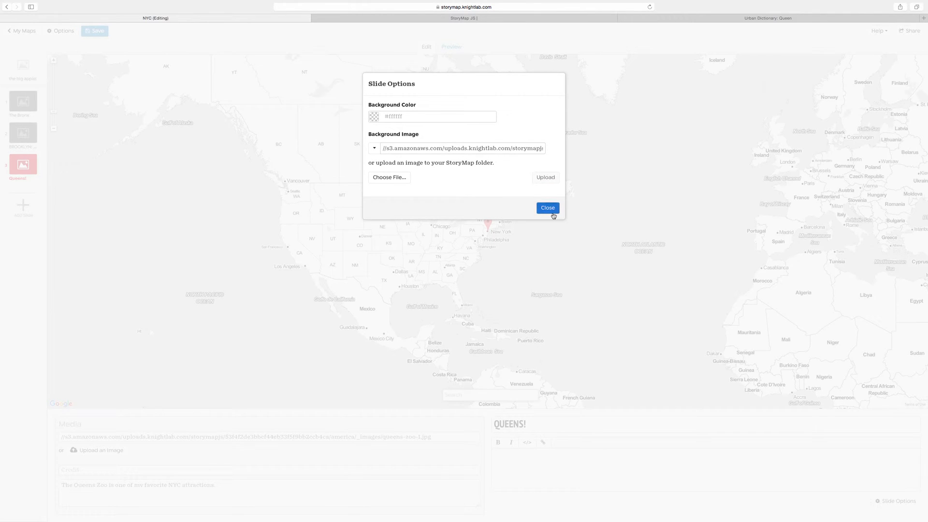
left_click(547, 208)
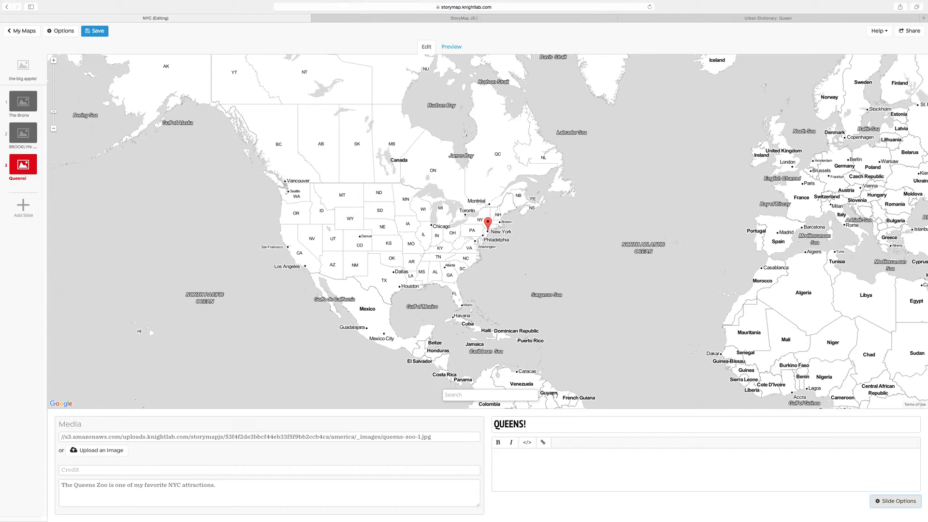
mouse_move(653, 386)
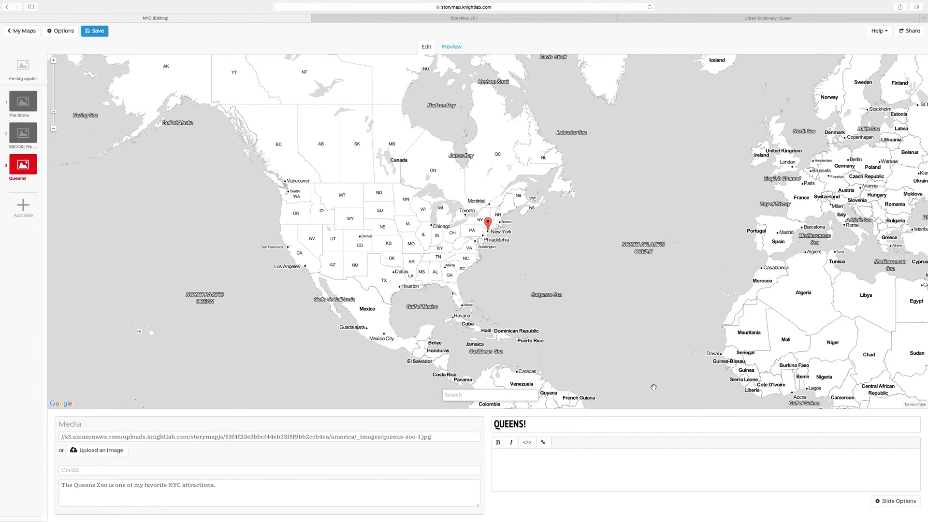
Step: Search the map for 'queens' and set the location to Queens, NY, United States
type("quee")
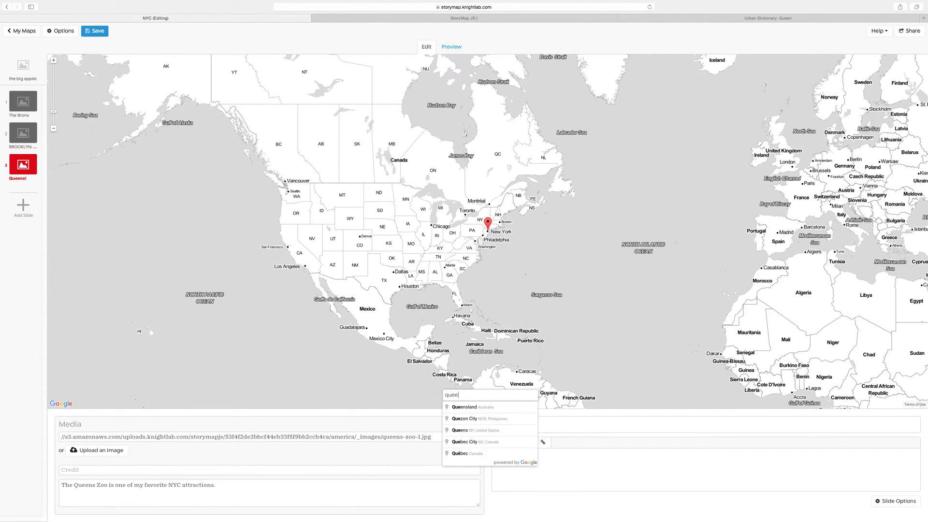
type("ns, NY, United States")
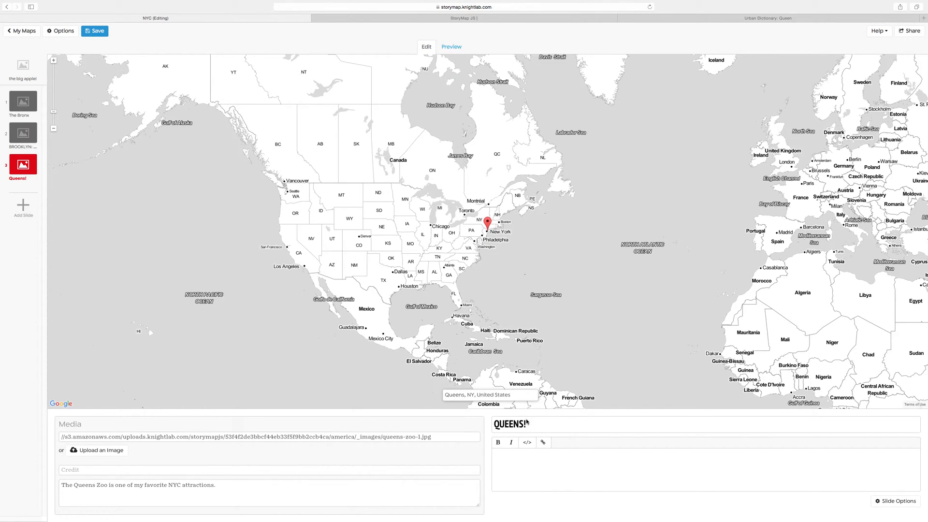
mouse_move(601, 374)
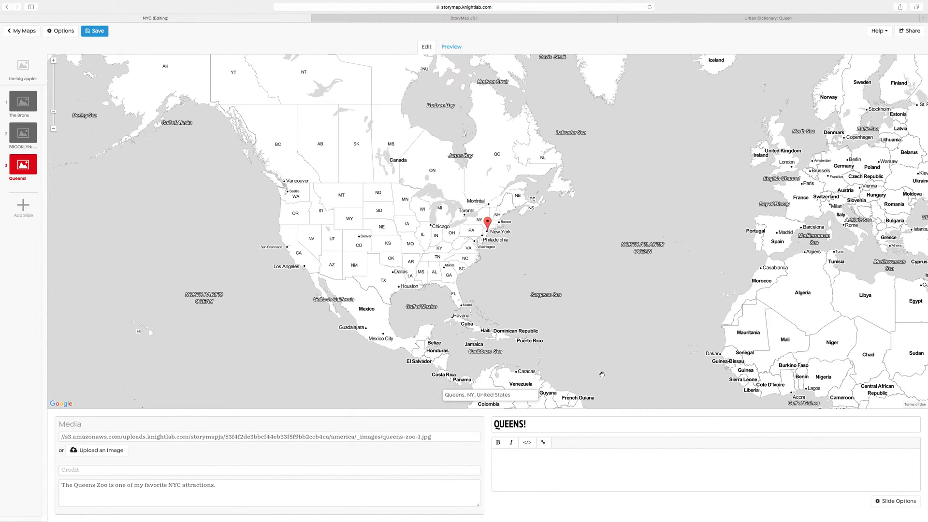
mouse_move(592, 225)
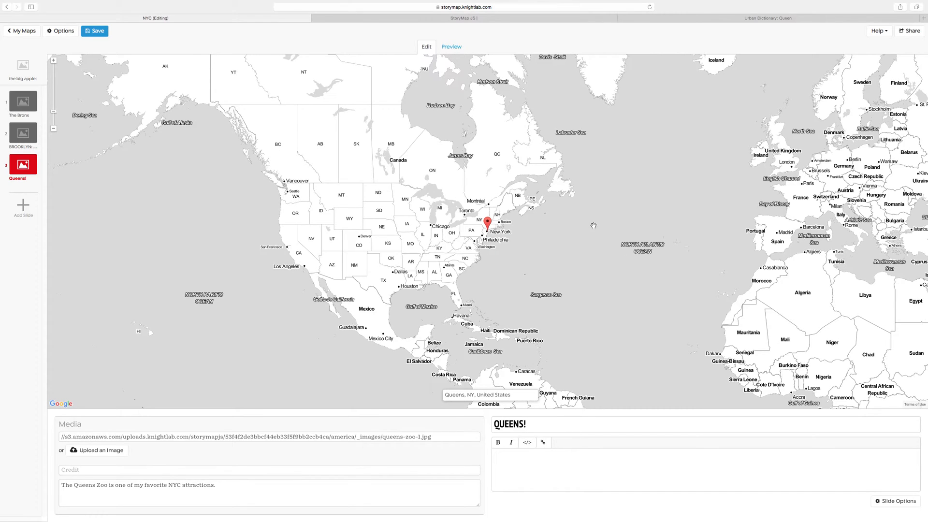
mouse_move(117, 37)
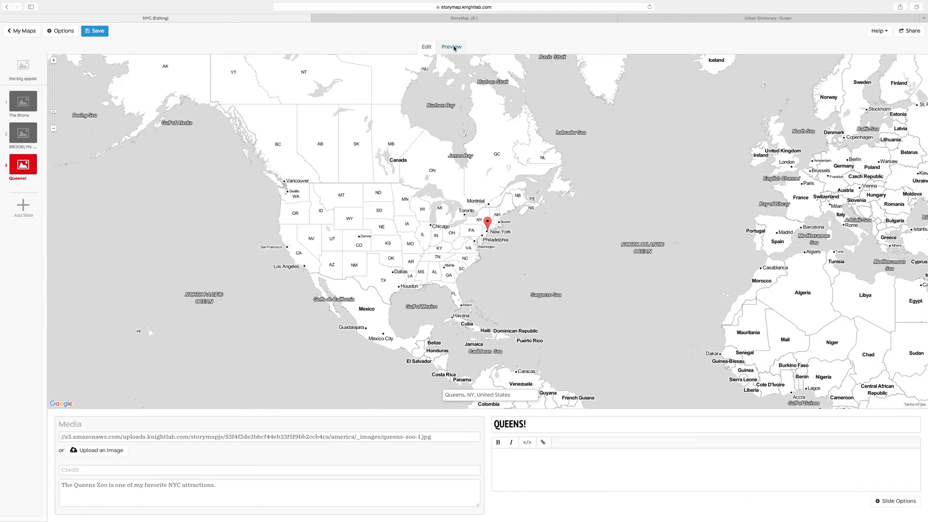
Step: Preview the story from the beginning and advance through Bronx and Brooklyn to the Queens slide
left_click(451, 46)
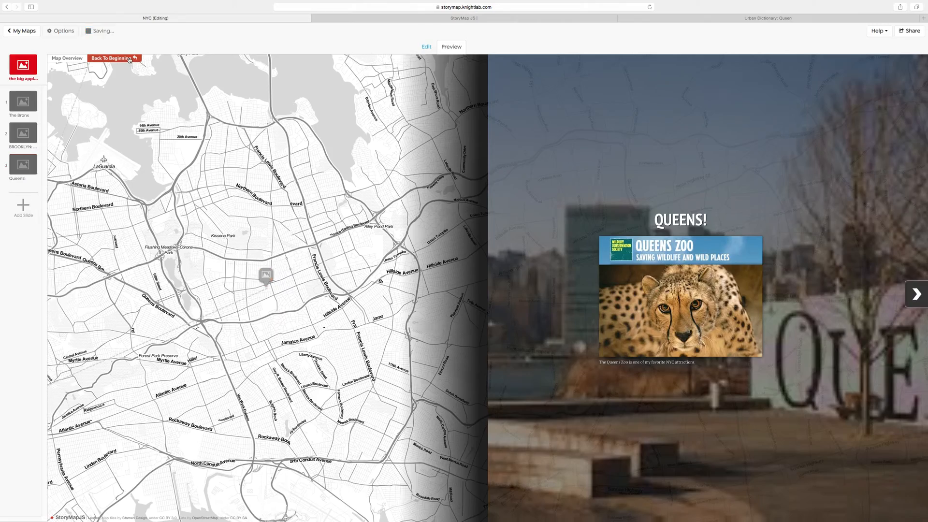
left_click(112, 58)
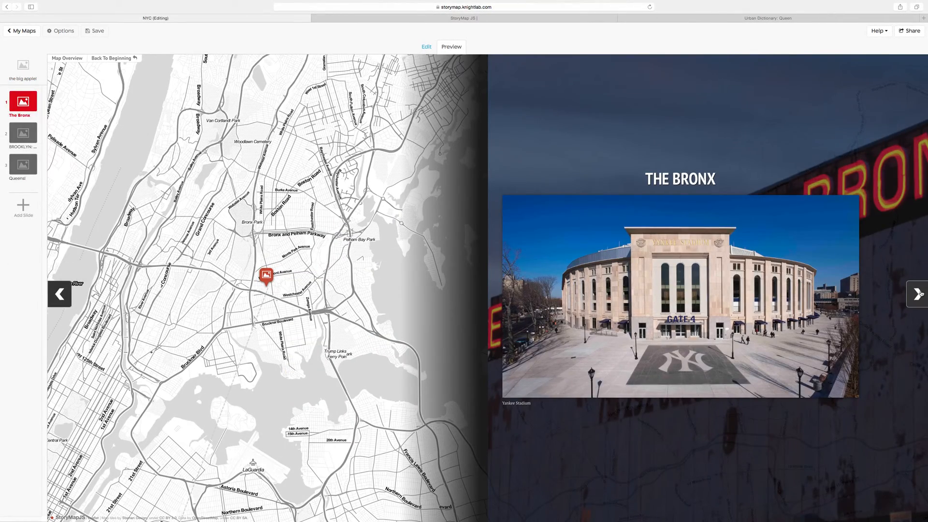
left_click(916, 294)
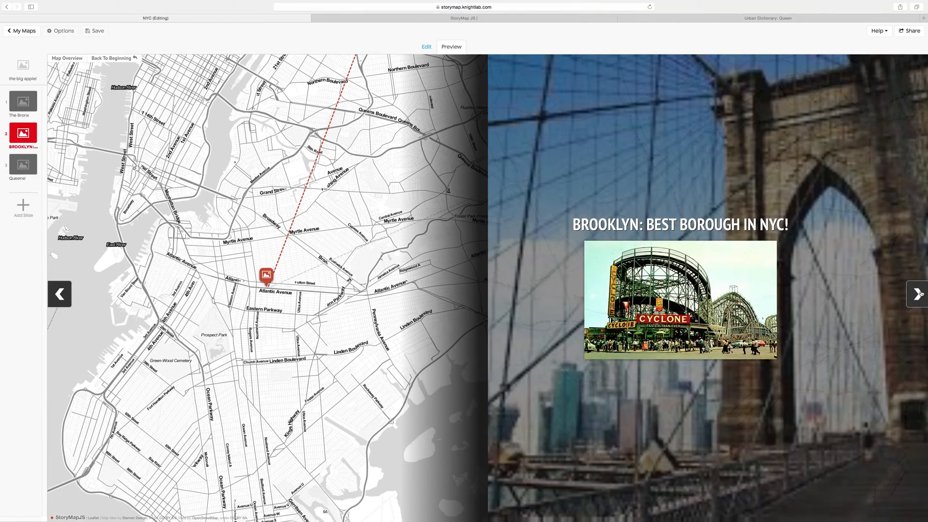
left_click(916, 294)
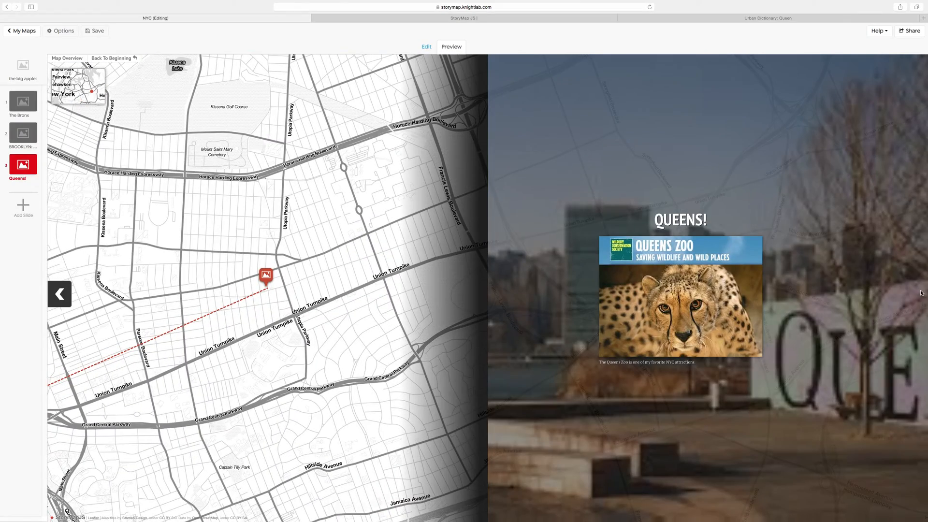